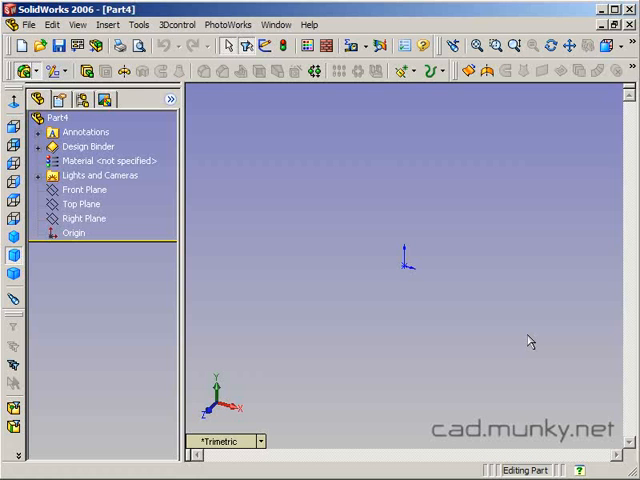
{"action": "mouse_move", "coordinate": [534, 310]}
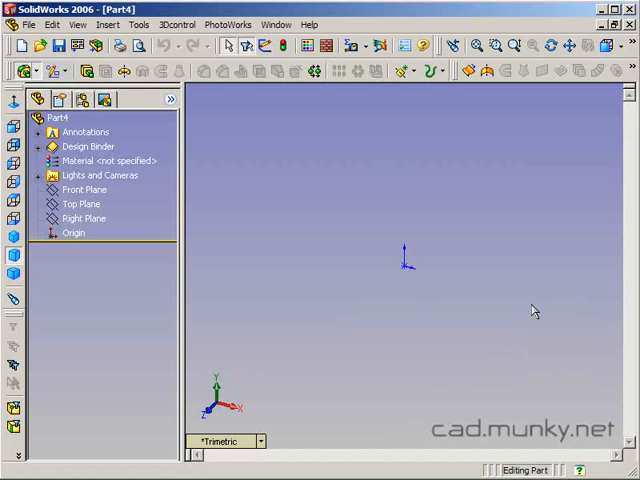
{"action": "mouse_move", "coordinate": [528, 302]}
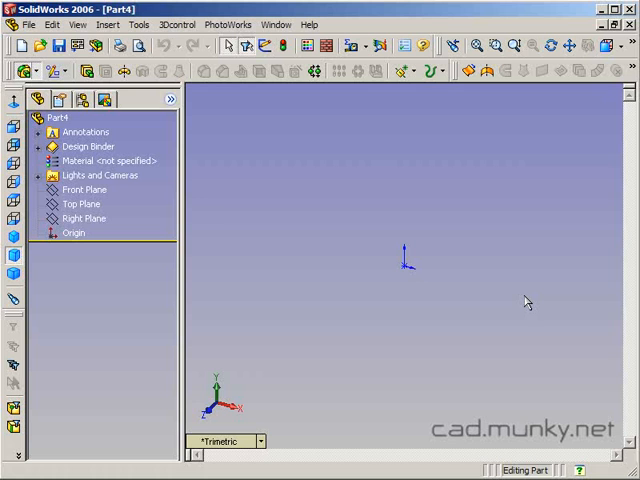
{"action": "mouse_move", "coordinate": [497, 240]}
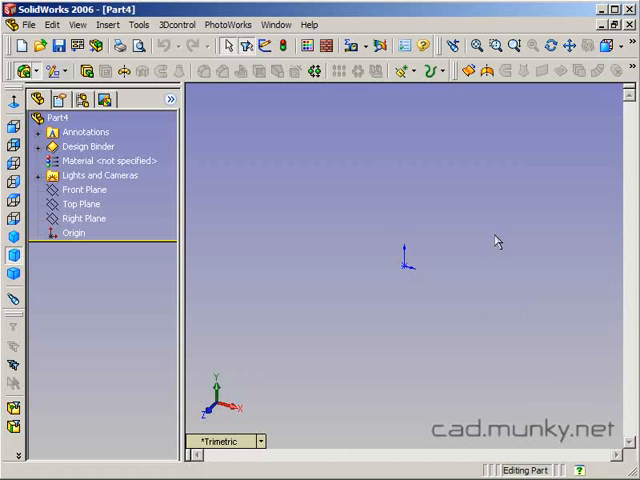
{"action": "mouse_move", "coordinate": [469, 314]}
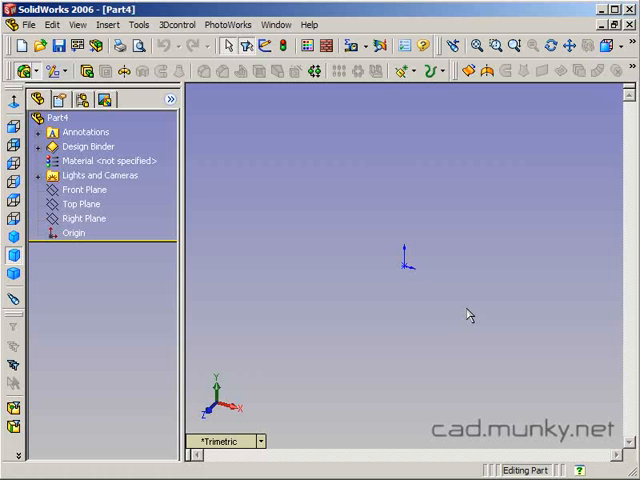
{"action": "mouse_move", "coordinate": [485, 310]}
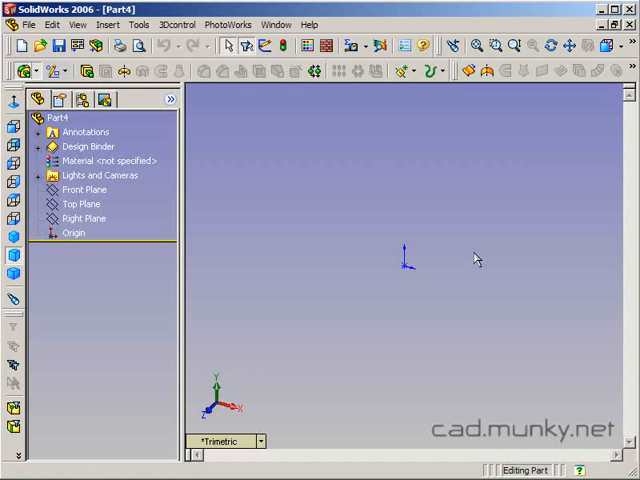
Sketch a closed egg-shaped spline loop through the origin and exit as Sketch1
{"action": "left_click", "coordinate": [85, 218]}
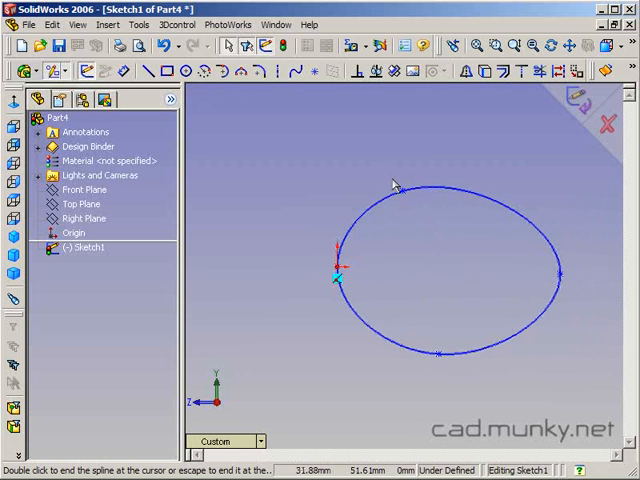
{"action": "left_click", "coordinate": [407, 202]}
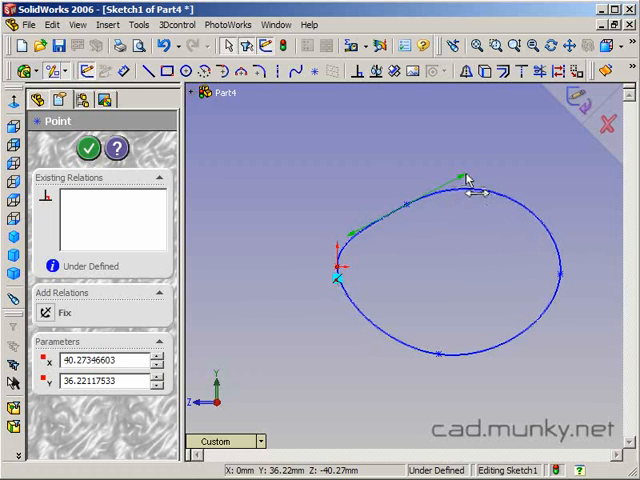
{"action": "left_click", "coordinate": [95, 147]}
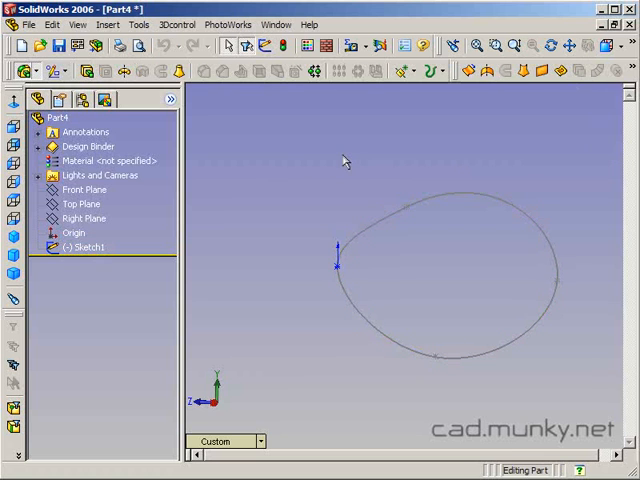
On the Right Plane, sketch a second closed spline crossing Sketch1, tied to its spline
{"action": "left_click", "coordinate": [84, 218]}
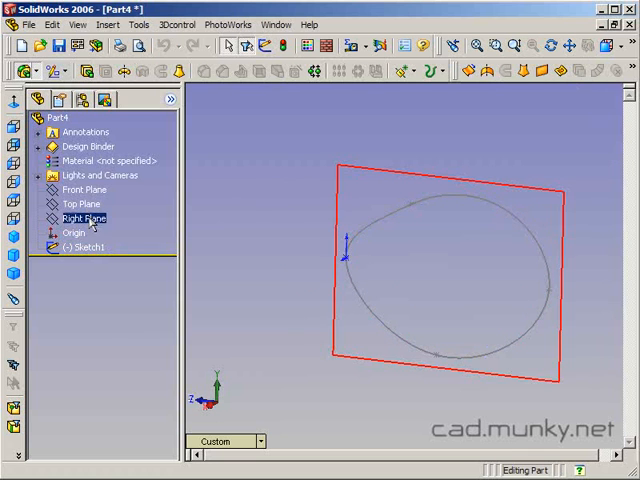
{"action": "left_click", "coordinate": [73, 203]}
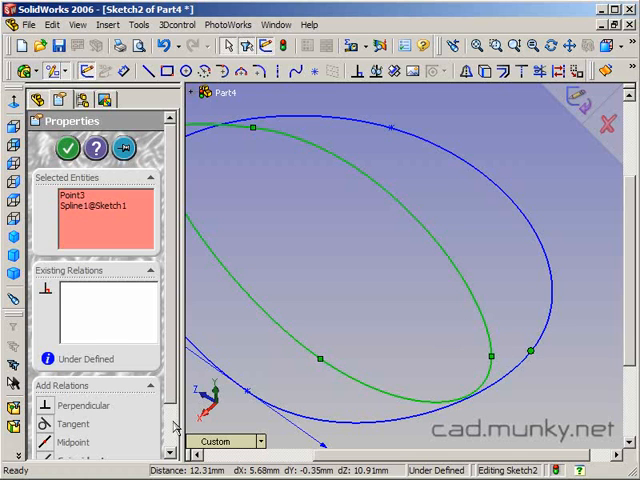
{"action": "left_click", "coordinate": [66, 147]}
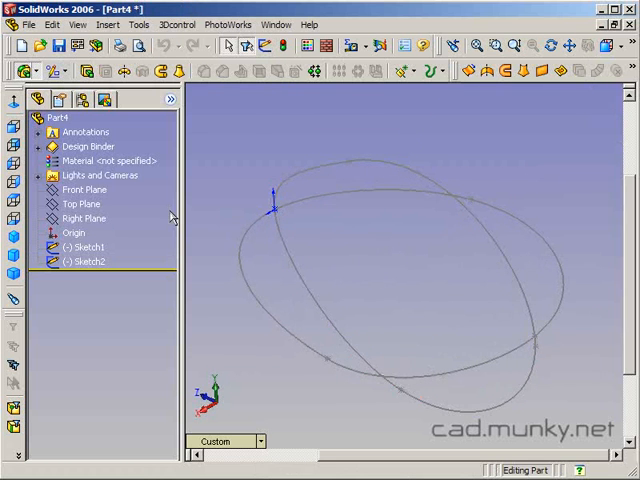
Sketch the Center line from the origin across both master loops
{"action": "left_click", "coordinate": [84, 218]}
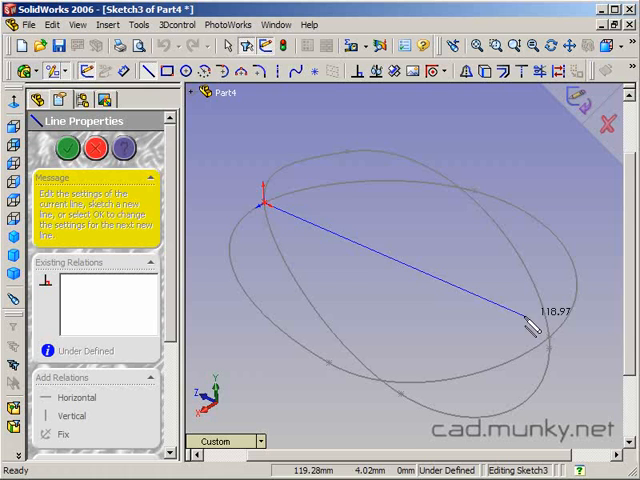
{"action": "left_click_drag", "start_coordinate": [527, 325], "coordinate": [570, 355]}
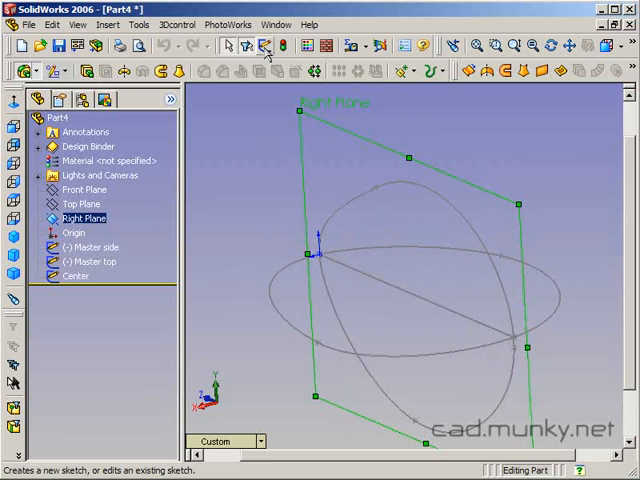
Create the Top half profile from the master loop and centre line with Convert Entities
{"action": "left_click", "coordinate": [264, 45]}
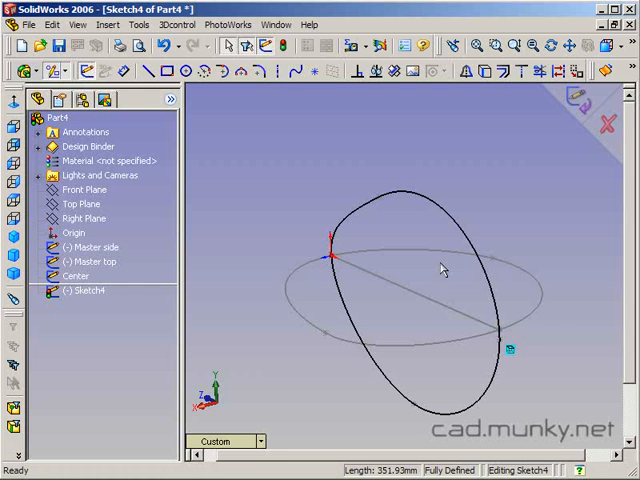
{"action": "left_click", "coordinate": [72, 275]}
{"action": "type", "text": "Top"}
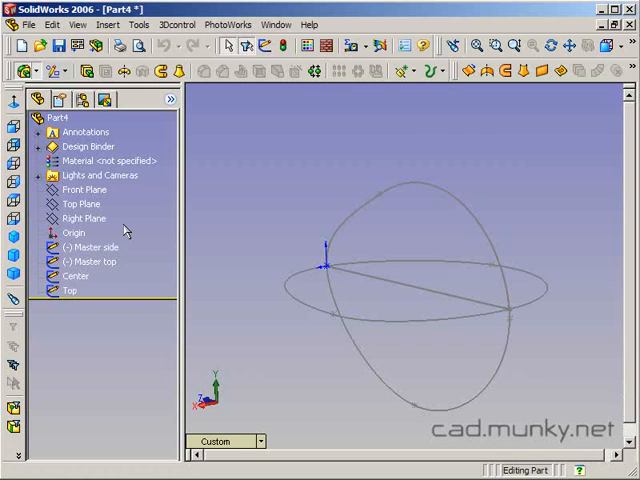
Create the Bottom half profile the same way and rename it
{"action": "left_click", "coordinate": [84, 218]}
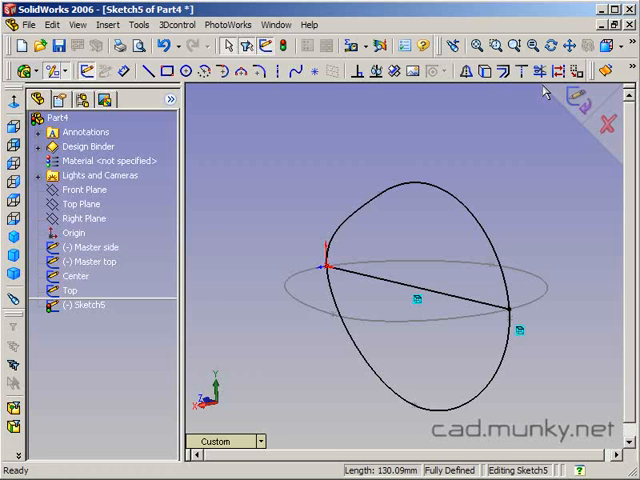
{"action": "left_click", "coordinate": [253, 50]}
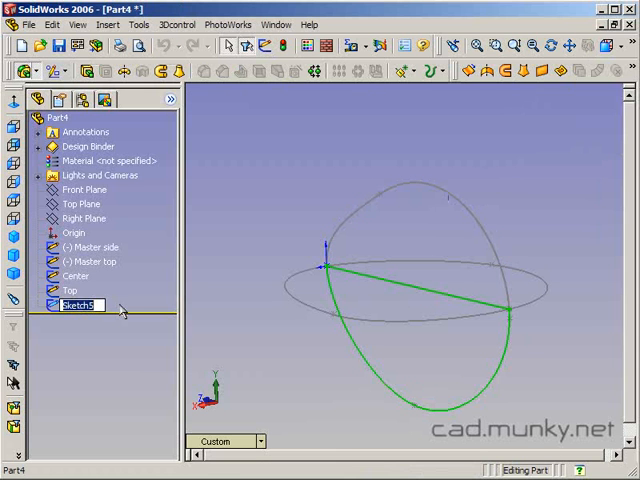
{"action": "type", "text": "Botom"}
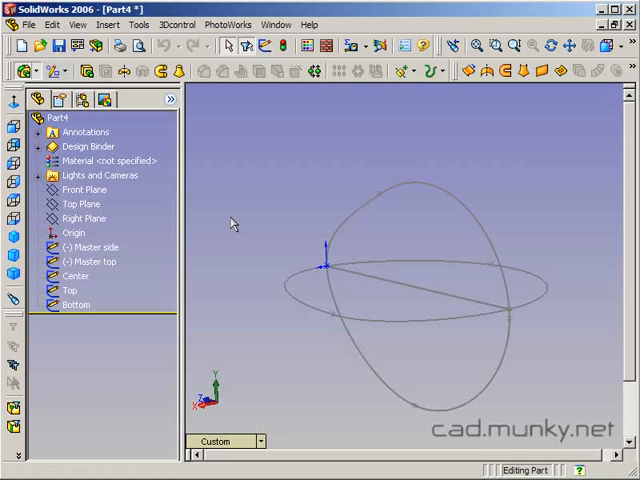
Create the Left half profile from the other master loop and centre line
{"action": "right_click", "coordinate": [82, 247]}
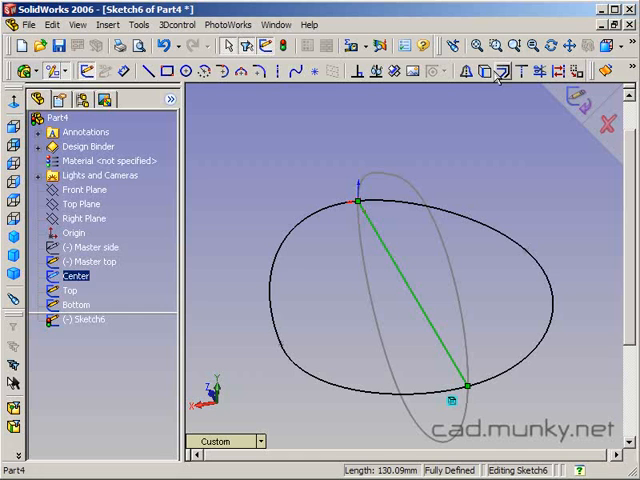
{"action": "left_click", "coordinate": [503, 71]}
{"action": "type", "text": "Left"}
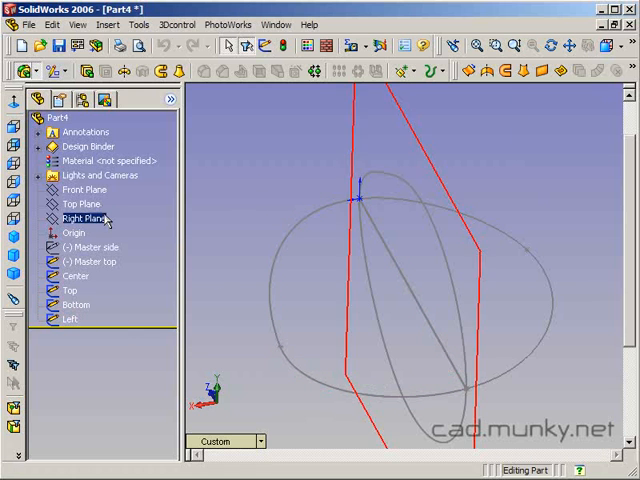
Create the Right half profile on the Right Plane from the same loop
{"action": "left_click", "coordinate": [80, 203]}
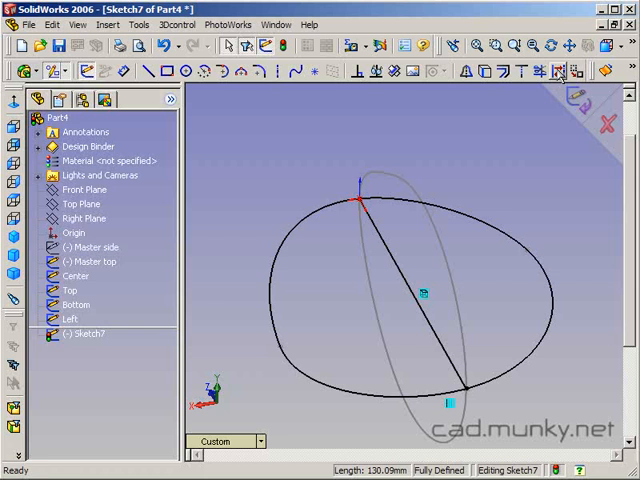
{"action": "left_click", "coordinate": [560, 70]}
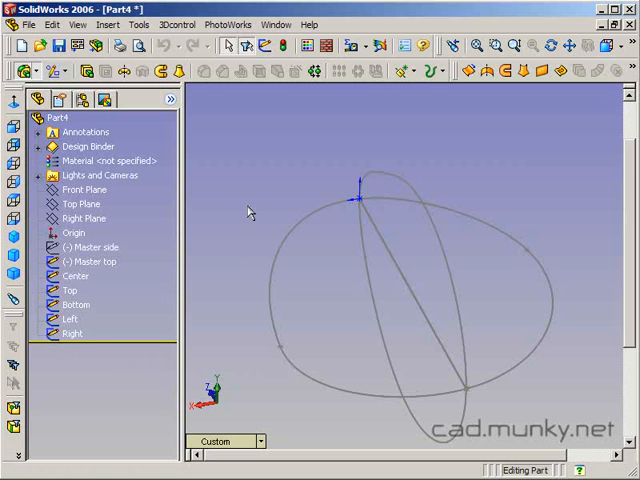
{"action": "left_click", "coordinate": [86, 262]}
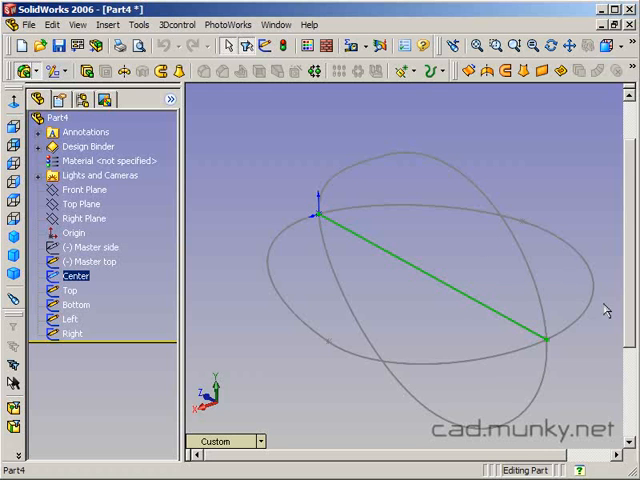
{"action": "mouse_move", "coordinate": [580, 166]}
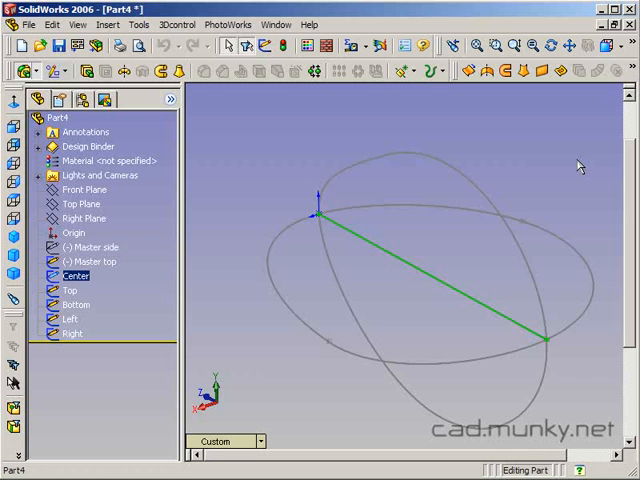
{"action": "mouse_move", "coordinate": [572, 191]}
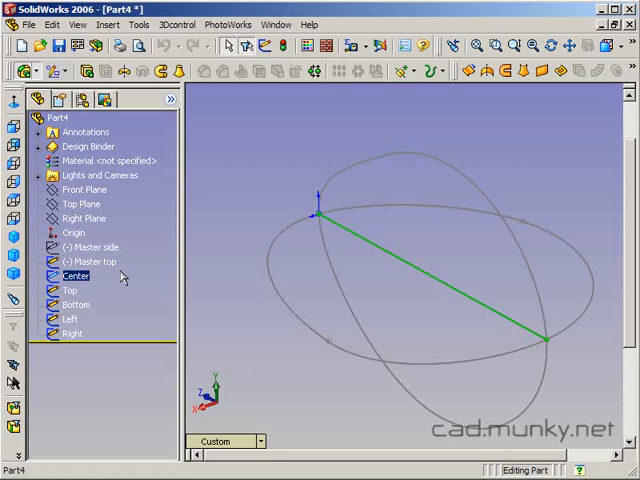
{"action": "left_click", "coordinate": [92, 261]}
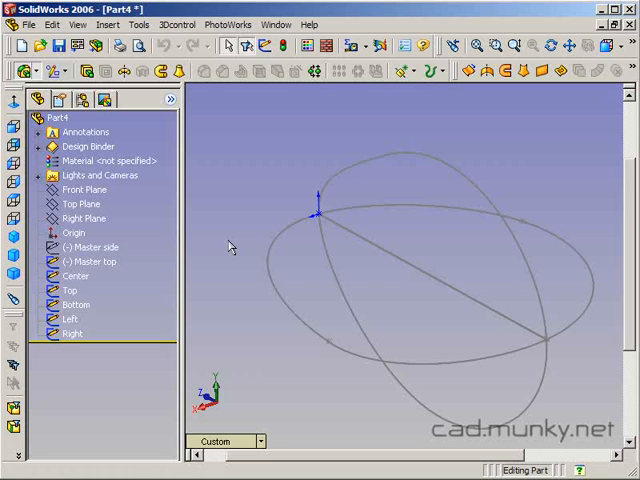
{"action": "mouse_move", "coordinate": [233, 222]}
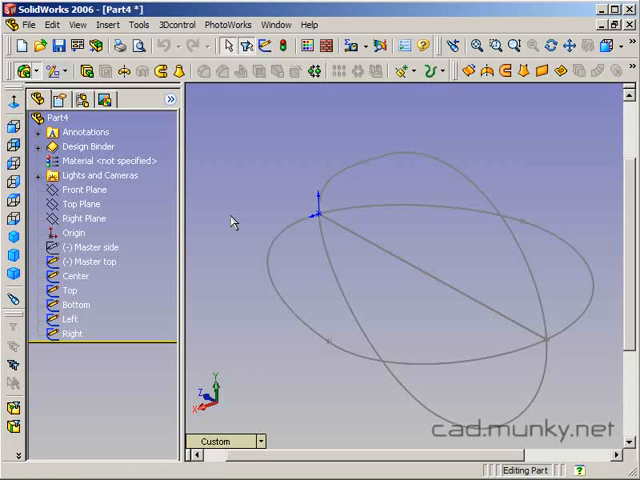
{"action": "mouse_move", "coordinate": [281, 224]}
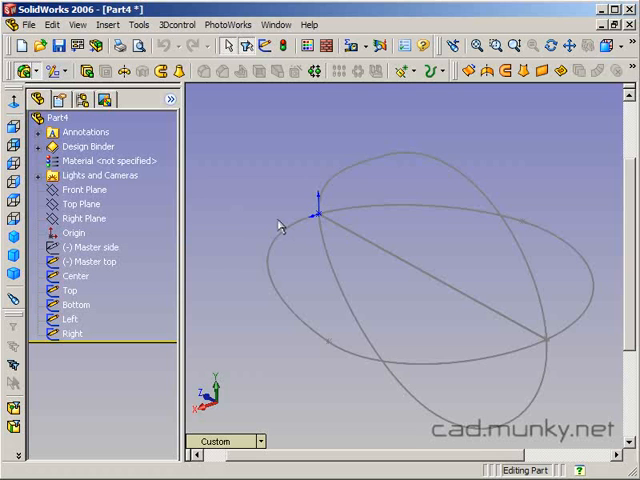
{"action": "left_click", "coordinate": [72, 276]}
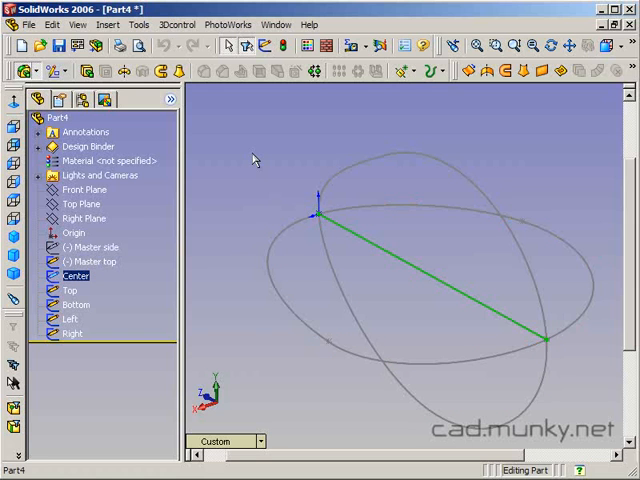
{"action": "mouse_move", "coordinate": [256, 157]}
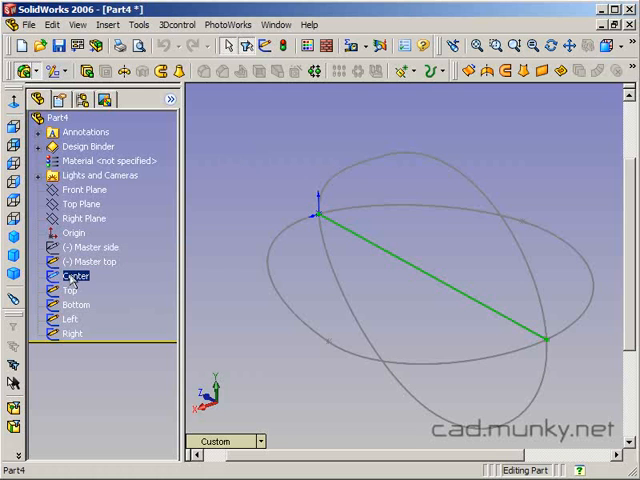
{"action": "left_click", "coordinate": [88, 261]}
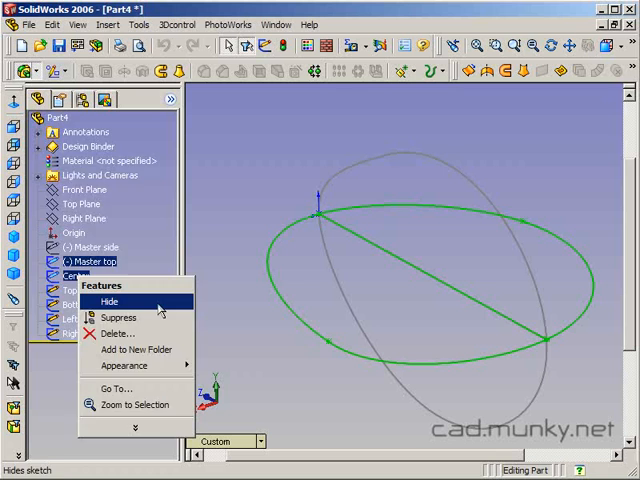
{"action": "left_click", "coordinate": [107, 302]}
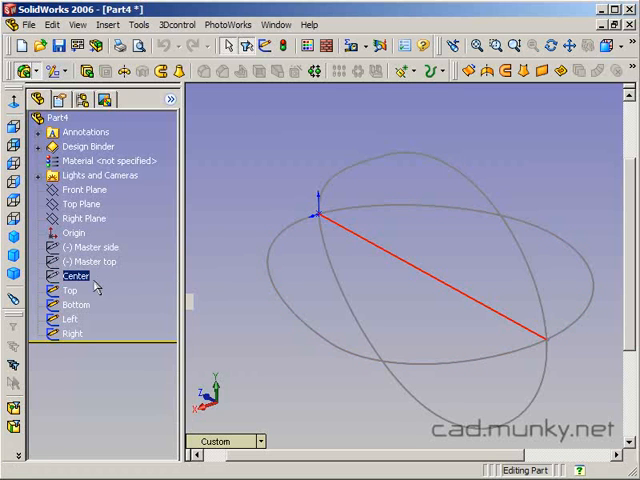
{"action": "left_click", "coordinate": [71, 290]}
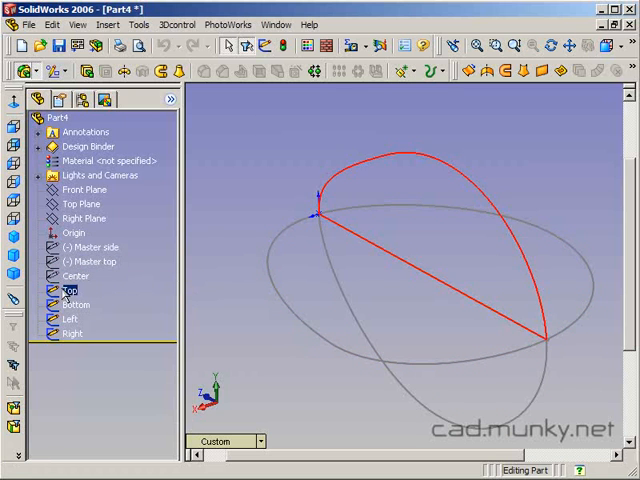
{"action": "left_click", "coordinate": [80, 247]}
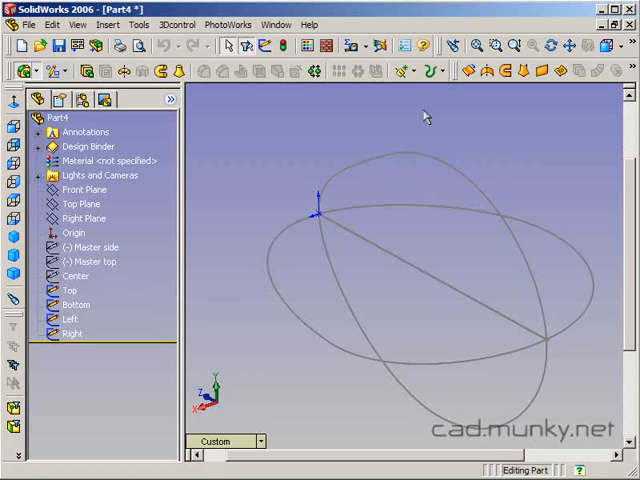
{"action": "left_click_drag", "start_coordinate": [425, 117], "coordinate": [295, 126]}
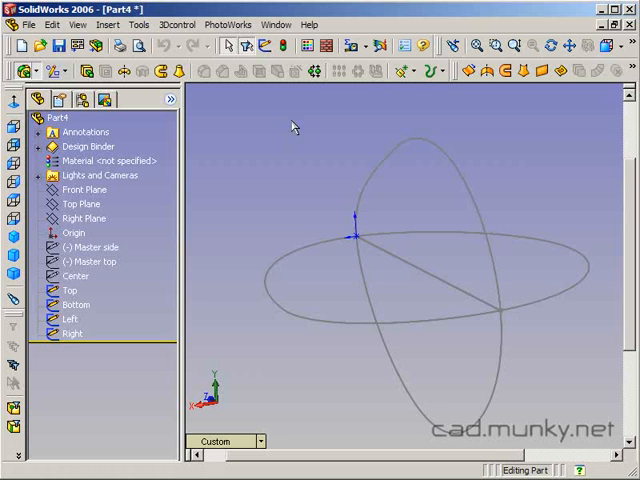
{"action": "mouse_move", "coordinate": [172, 70]}
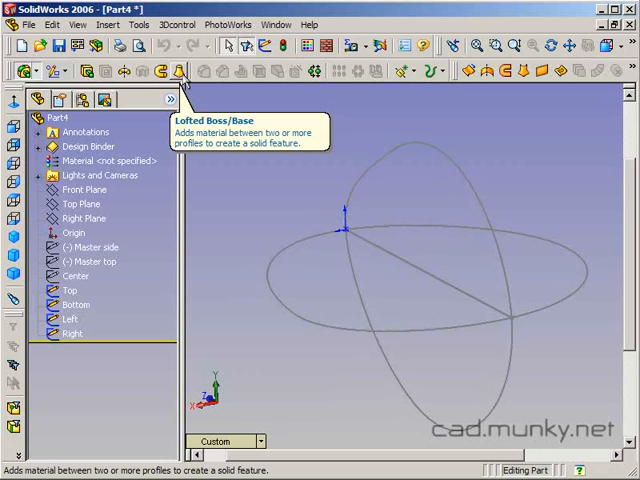
Loft the Top, Left, Bottom and Right profiles into a closed solid Loft1
{"action": "left_click", "coordinate": [175, 69]}
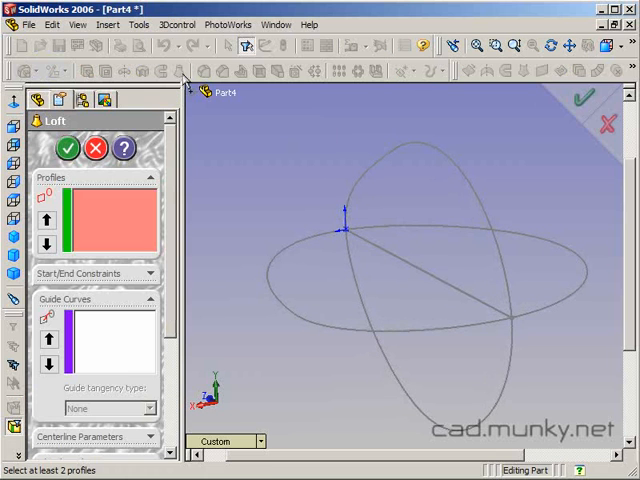
{"action": "mouse_move", "coordinate": [338, 130]}
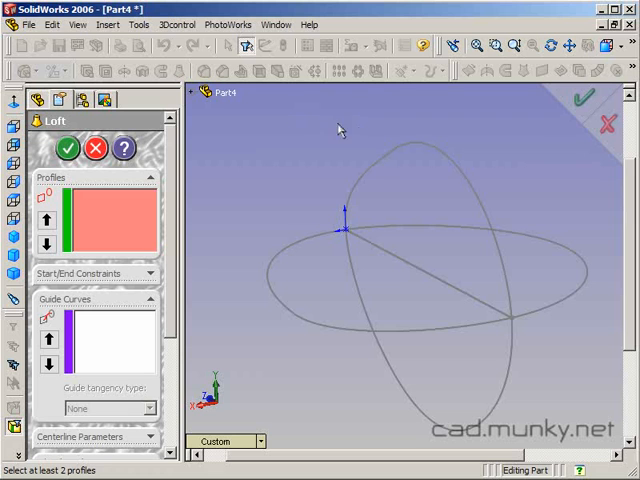
{"action": "mouse_move", "coordinate": [409, 167]}
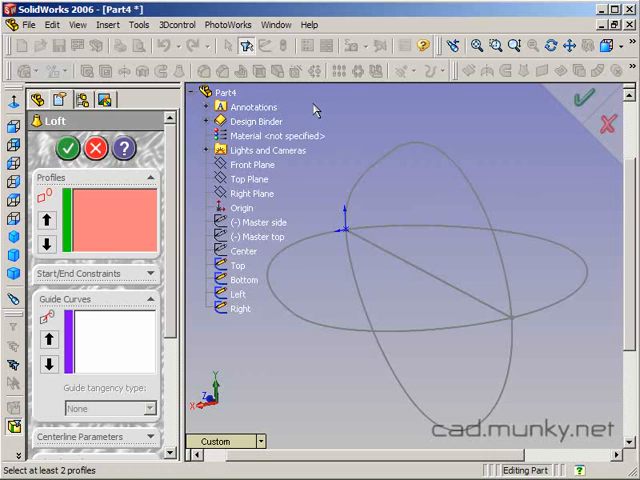
{"action": "mouse_move", "coordinate": [345, 125]}
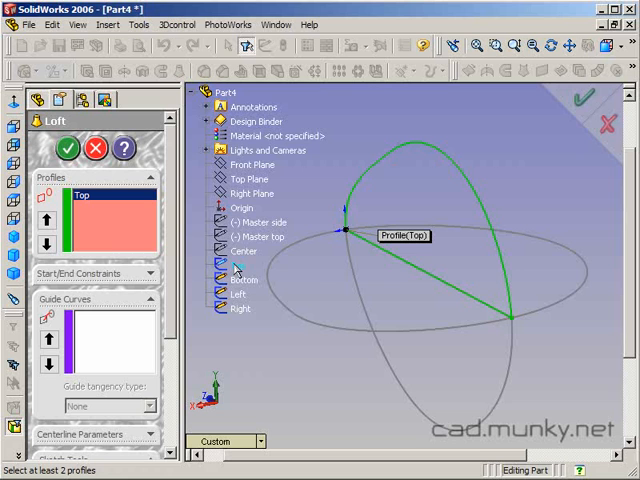
{"action": "mouse_move", "coordinate": [607, 301]}
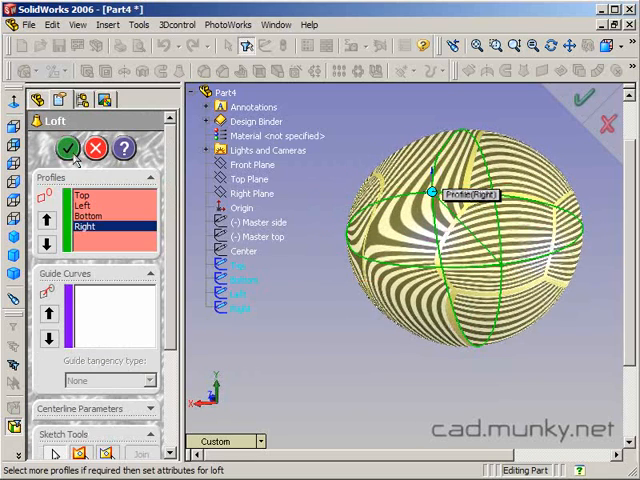
{"action": "left_click", "coordinate": [66, 150]}
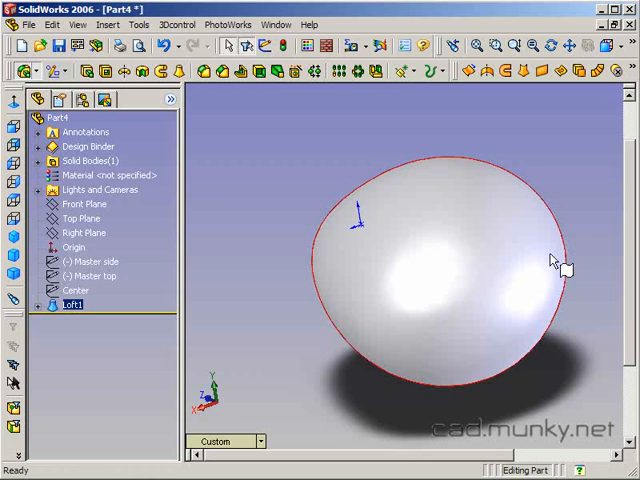
Reopen Loft1 for editing and close it again unchanged
{"action": "right_click", "coordinate": [72, 305]}
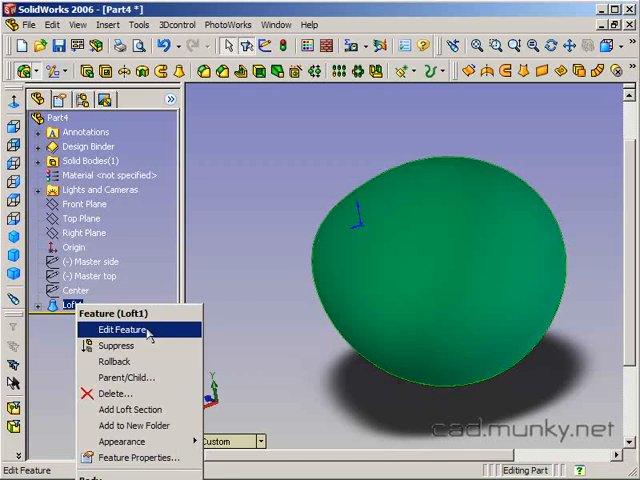
{"action": "left_click", "coordinate": [124, 330]}
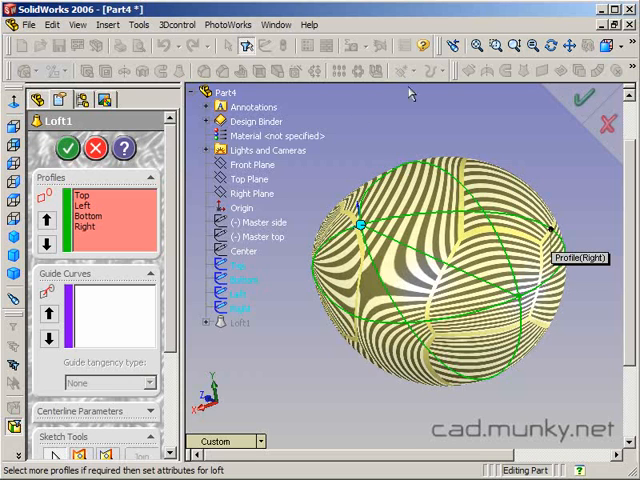
{"action": "mouse_move", "coordinate": [453, 132]}
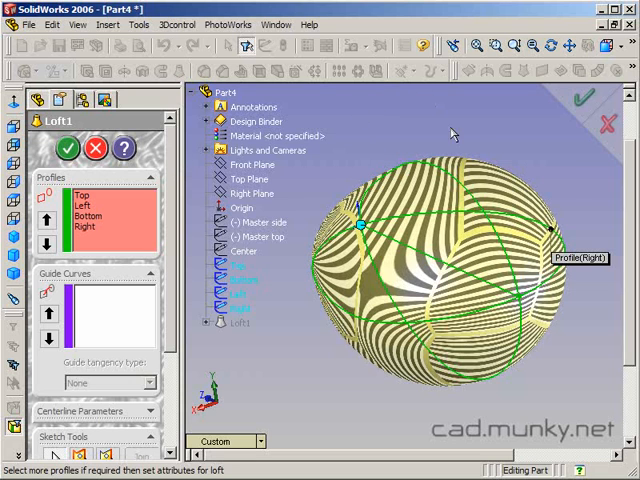
{"action": "mouse_move", "coordinate": [460, 130]}
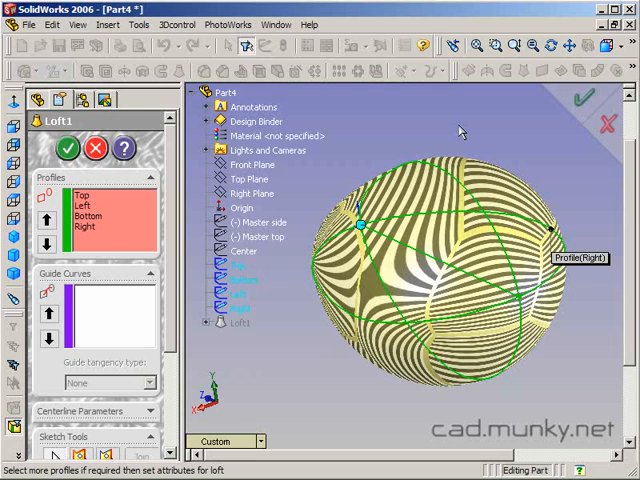
{"action": "mouse_move", "coordinate": [150, 158]}
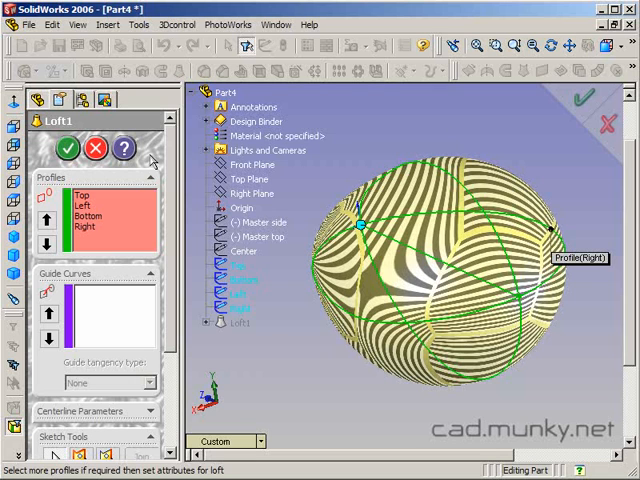
{"action": "left_click", "coordinate": [66, 148]}
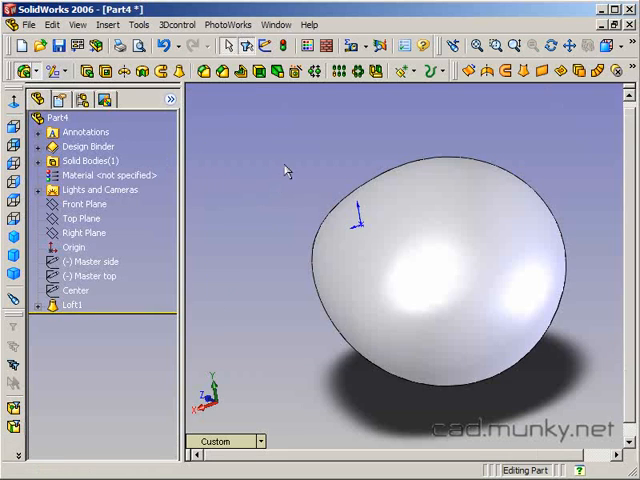
Delete Loft1 while keeping its absorbed profile sketches
{"action": "right_click", "coordinate": [65, 307]}
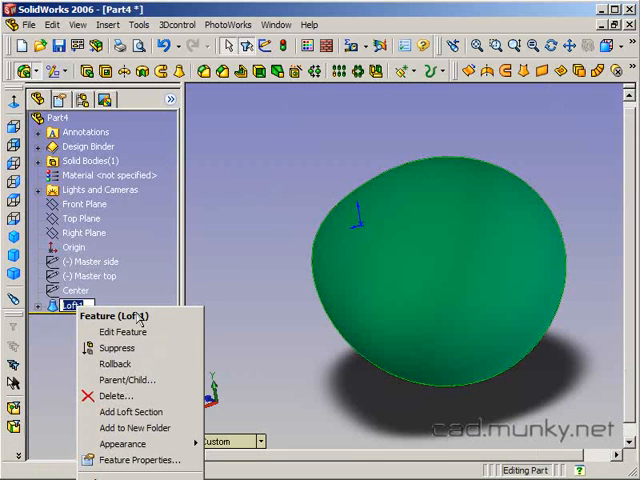
{"action": "left_click", "coordinate": [115, 395]}
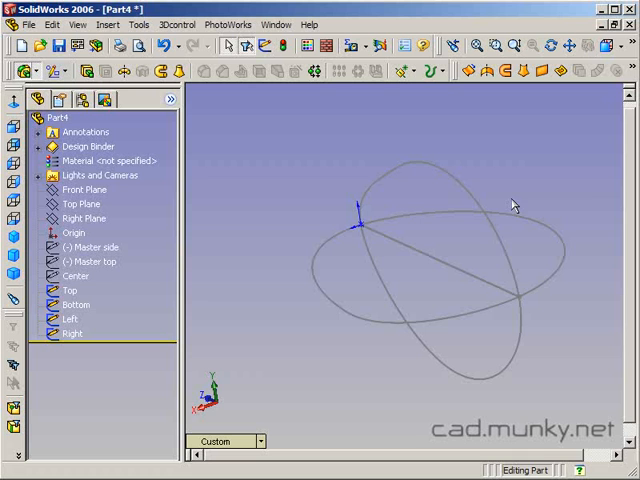
{"action": "left_click_drag", "start_coordinate": [510, 205], "coordinate": [300, 155]}
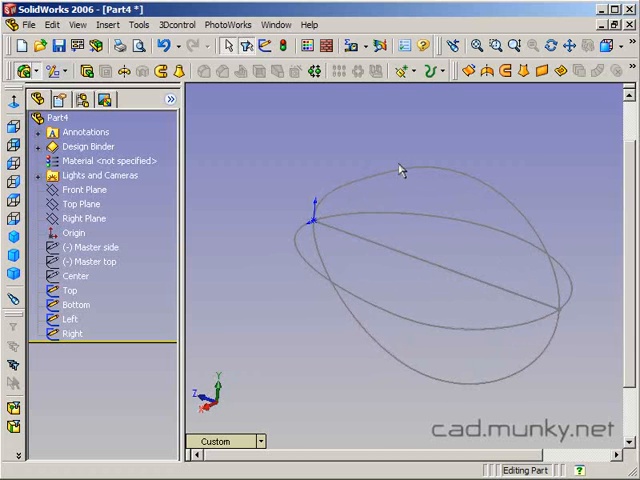
{"action": "mouse_move", "coordinate": [436, 141]}
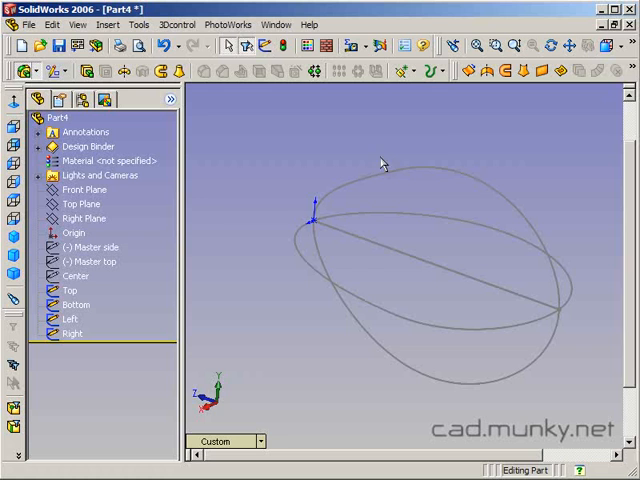
{"action": "mouse_move", "coordinate": [337, 165]}
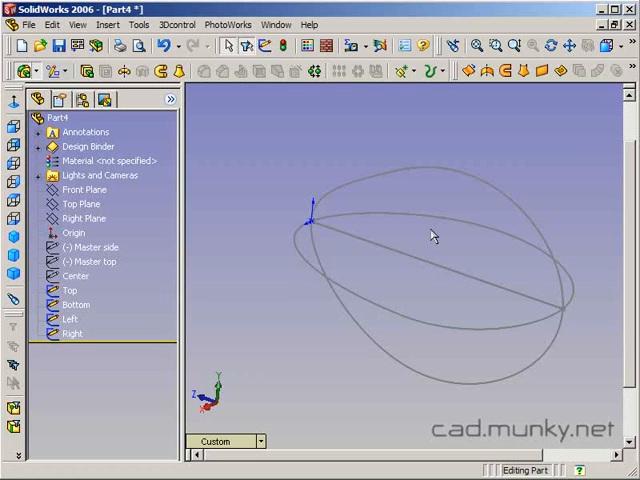
Add Plane1 offset parallel to the Front Plane through the middle of the profiles
{"action": "left_click", "coordinate": [83, 203]}
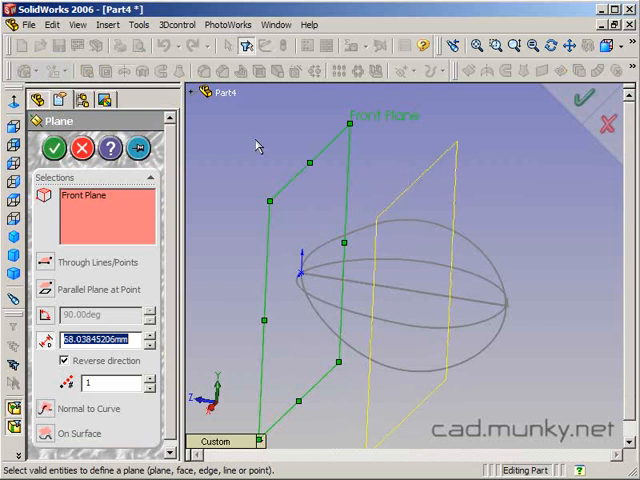
{"action": "left_click", "coordinate": [52, 152]}
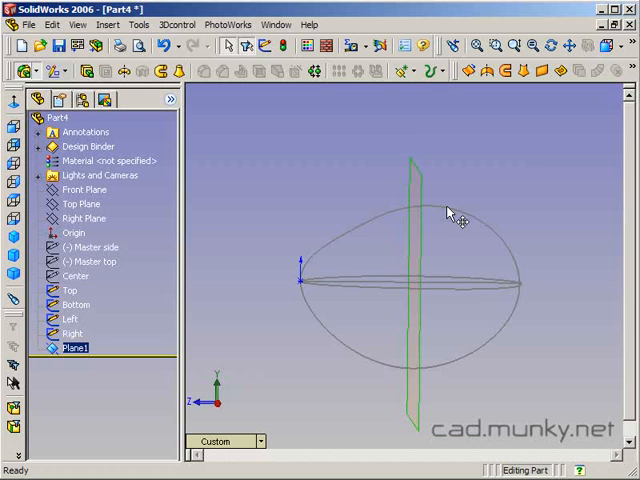
{"action": "left_click_drag", "start_coordinate": [448, 210], "coordinate": [408, 138]}
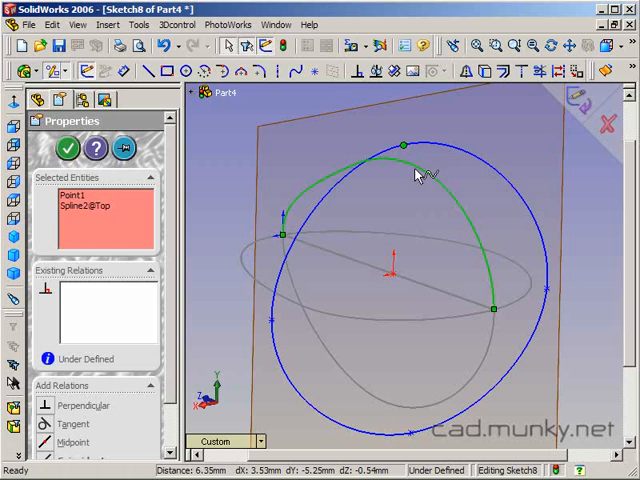
Pierce the Plane1 spline's points to the Top, Left and Right profile curves
{"action": "left_click", "coordinate": [402, 145]}
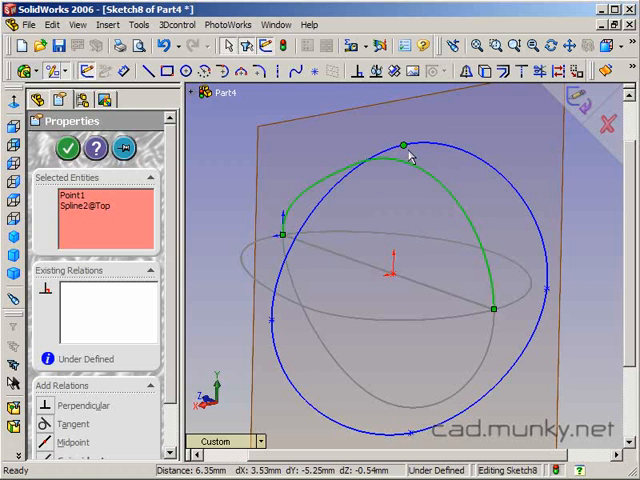
{"action": "mouse_move", "coordinate": [288, 313]}
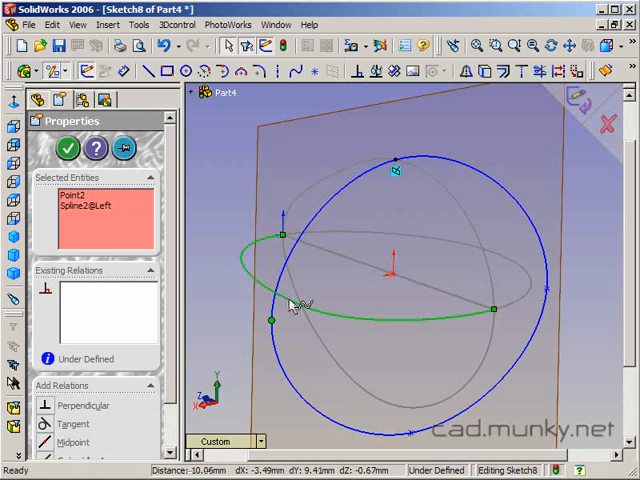
{"action": "left_click", "coordinate": [73, 426]}
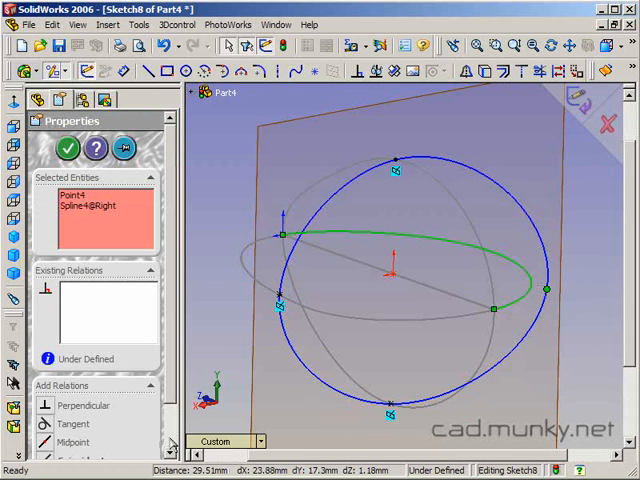
{"action": "left_click", "coordinate": [66, 147]}
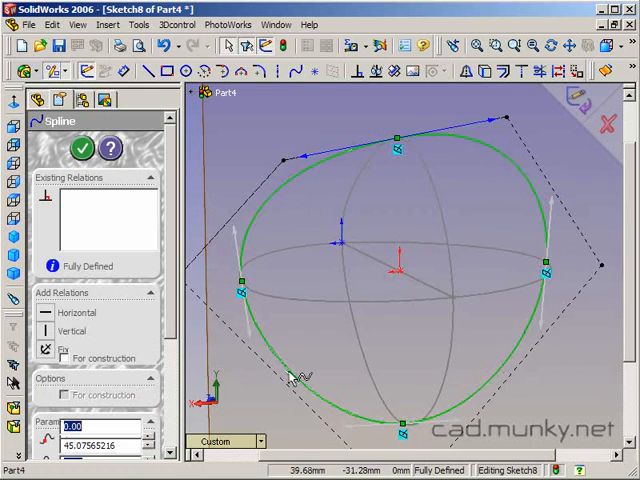
Exit the reshaped spline sketch and rename it 'Guide curve 1' in the tree
{"action": "right_click", "coordinate": [295, 373]}
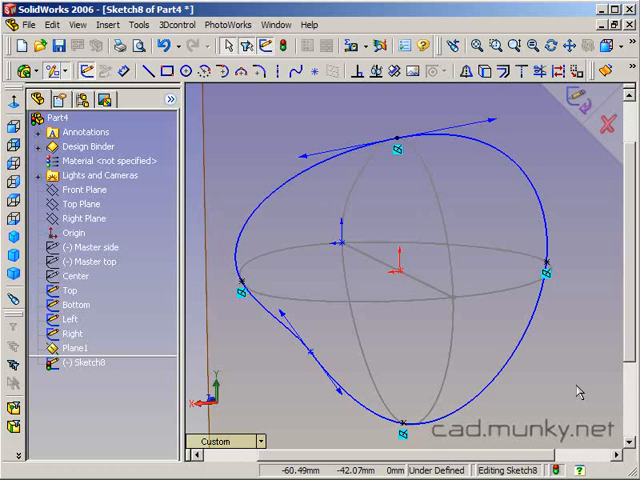
{"action": "mouse_move", "coordinate": [562, 230]}
{"action": "type", "text": "G"}
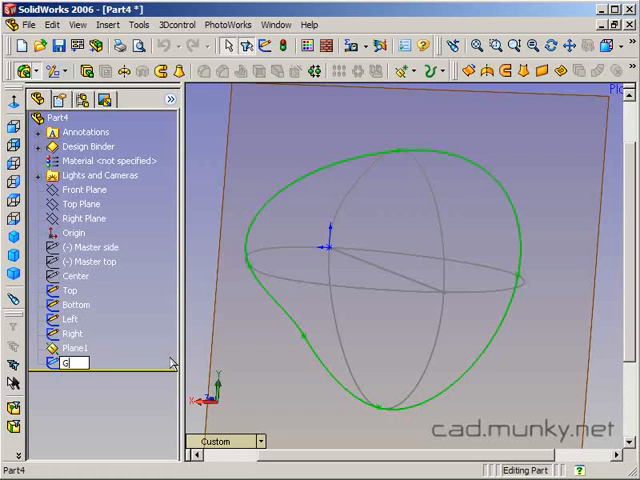
{"action": "type", "text": "uide curve 1"}
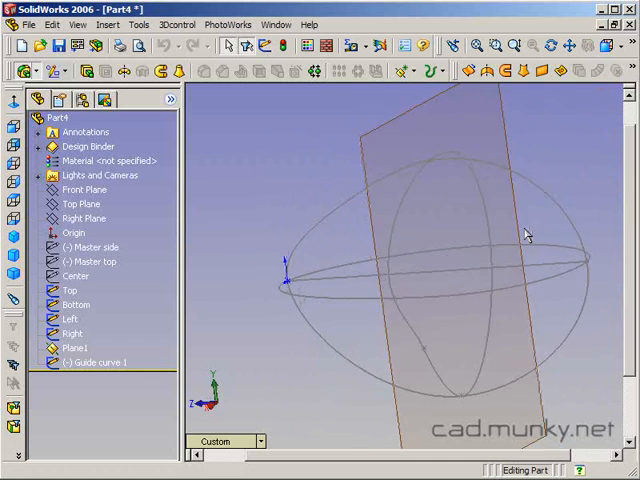
Select the Top, Left, Bottom and Right profiles with Guide curve 1 for the loft preview
{"action": "left_click_drag", "start_coordinate": [525, 235], "coordinate": [360, 250]}
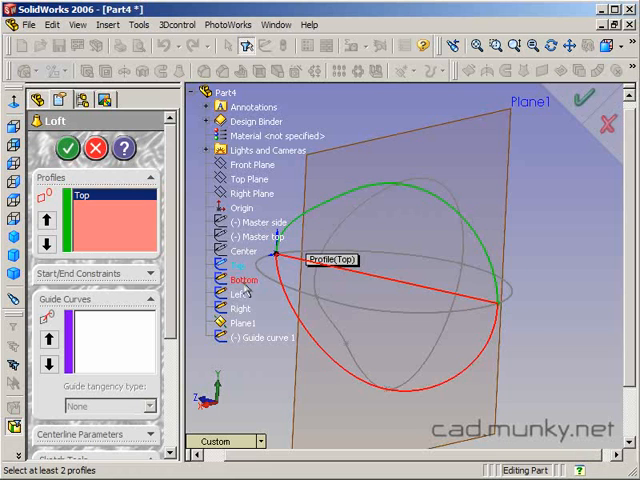
{"action": "left_click", "coordinate": [494, 298]}
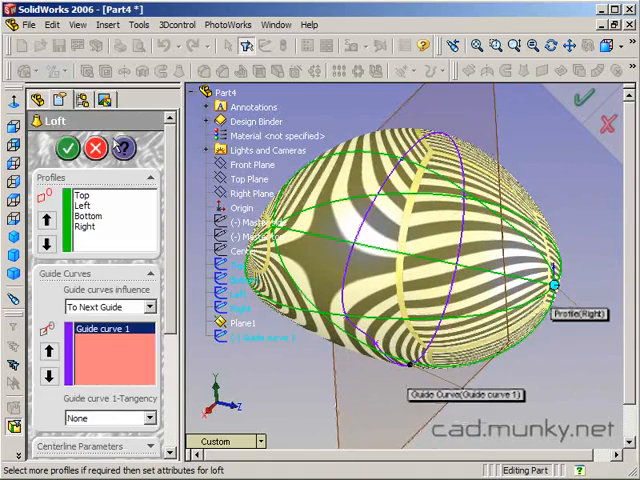
Build Loft2, highlight Guide curve 1 inside it and inspect the egg-shaped solid
{"action": "left_click", "coordinate": [67, 147]}
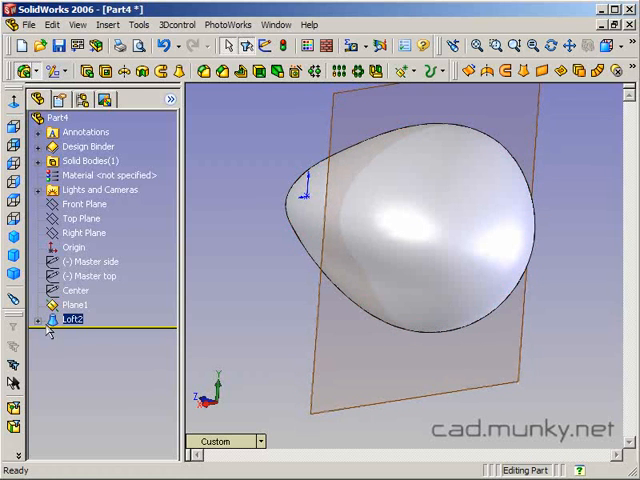
{"action": "left_click", "coordinate": [40, 318]}
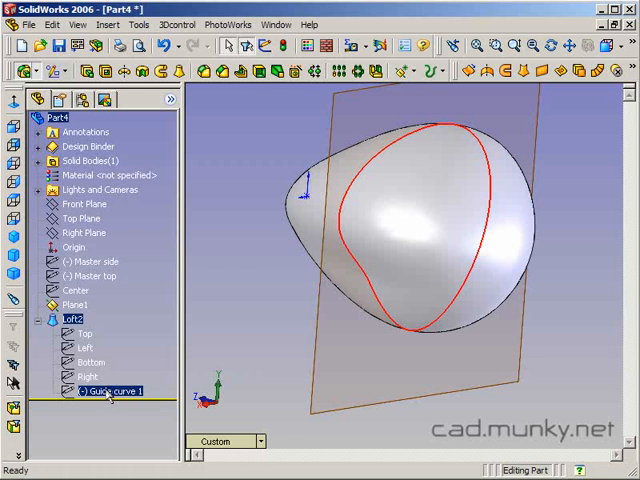
{"action": "left_click", "coordinate": [98, 390]}
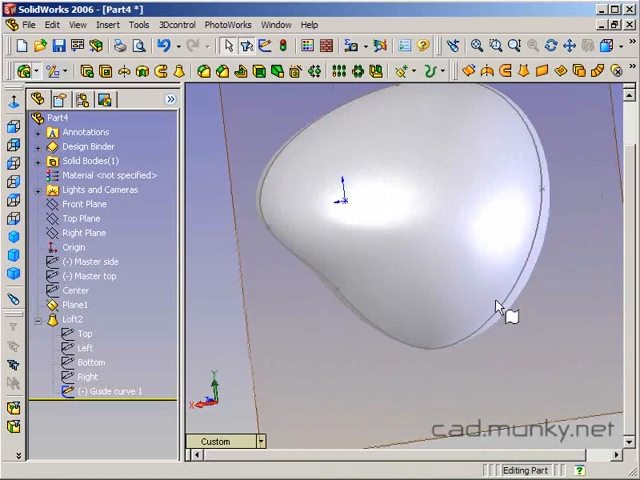
{"action": "left_click_drag", "start_coordinate": [505, 305], "coordinate": [485, 145]}
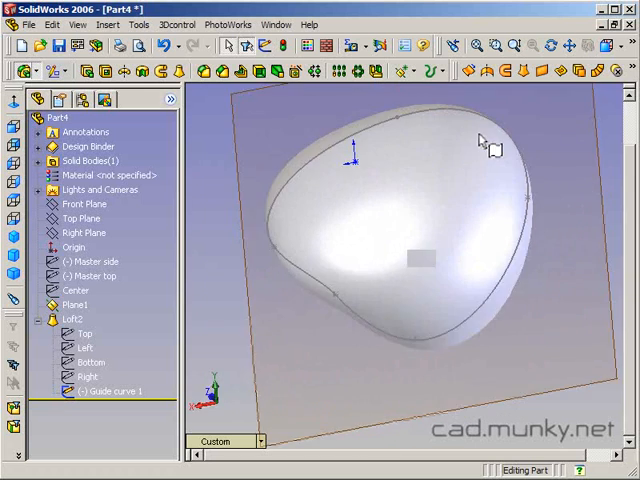